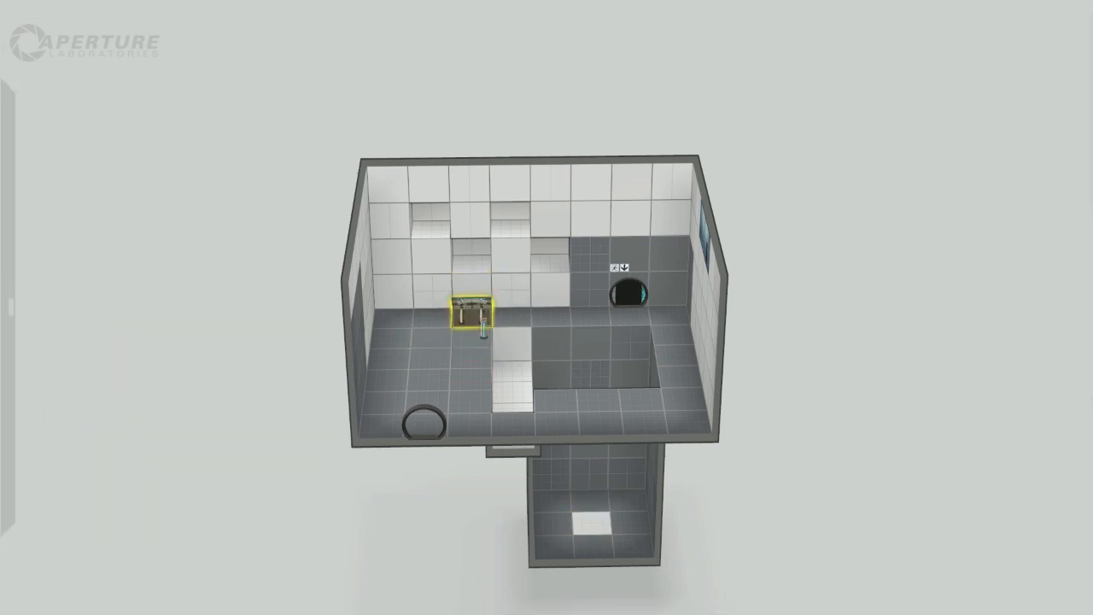
Browse the Portal 2 Workshop's popular community maps in the Steam Overlay, then return to the game.
right_click(468, 321)
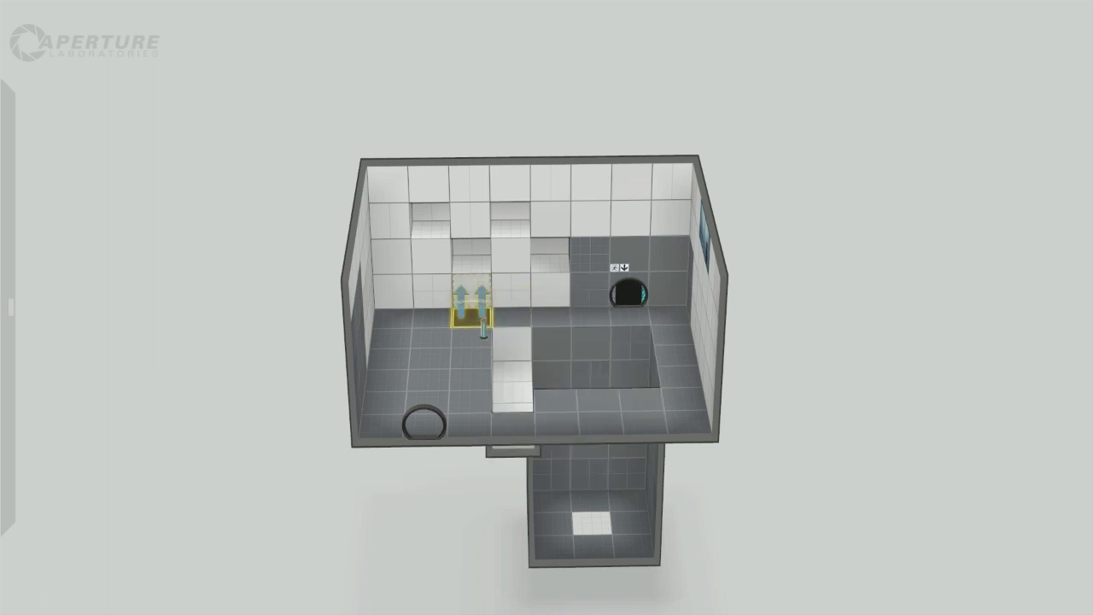
right_click(478, 321)
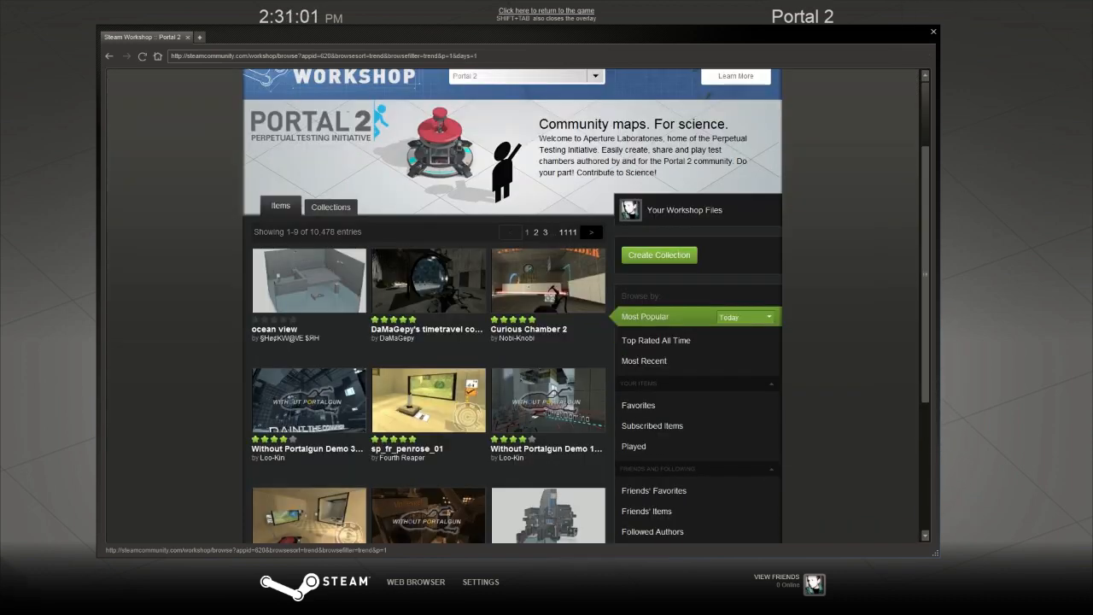
scroll("down", 3)
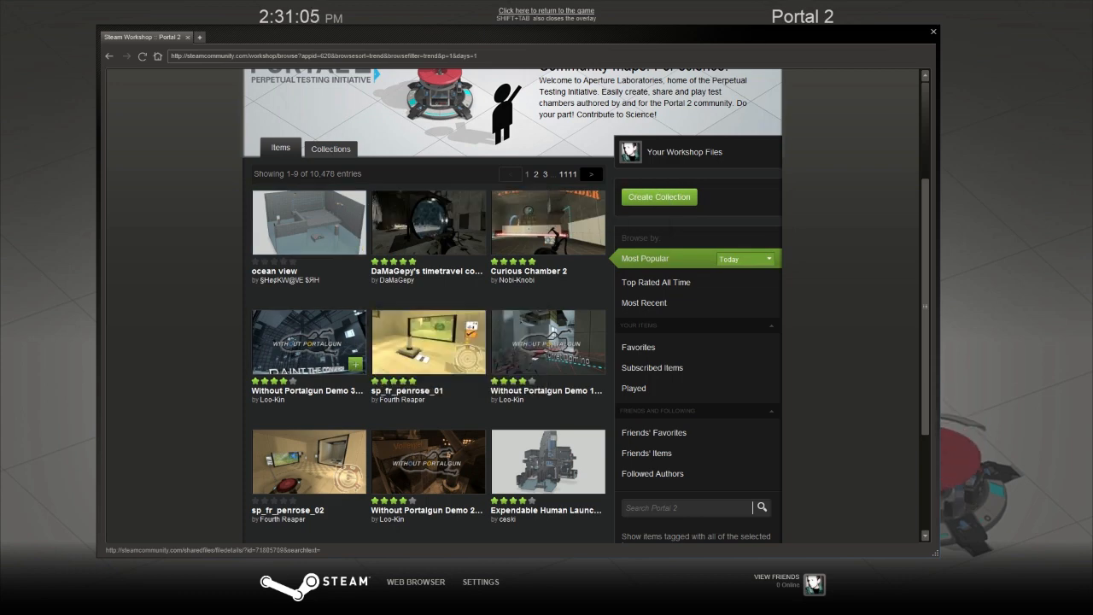
scroll("down", 3)
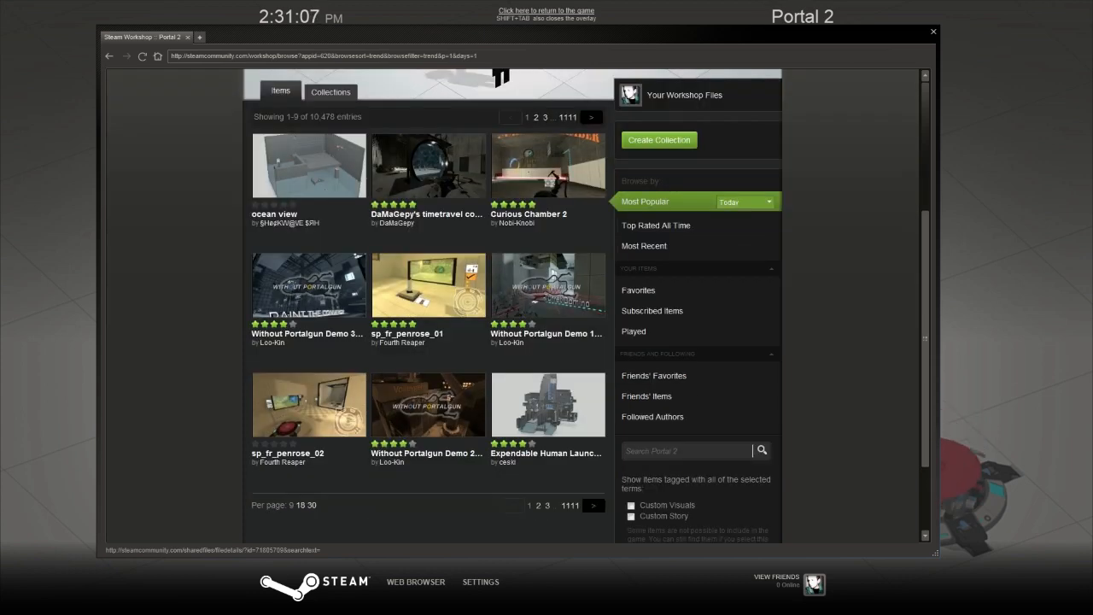
mouse_move(427, 405)
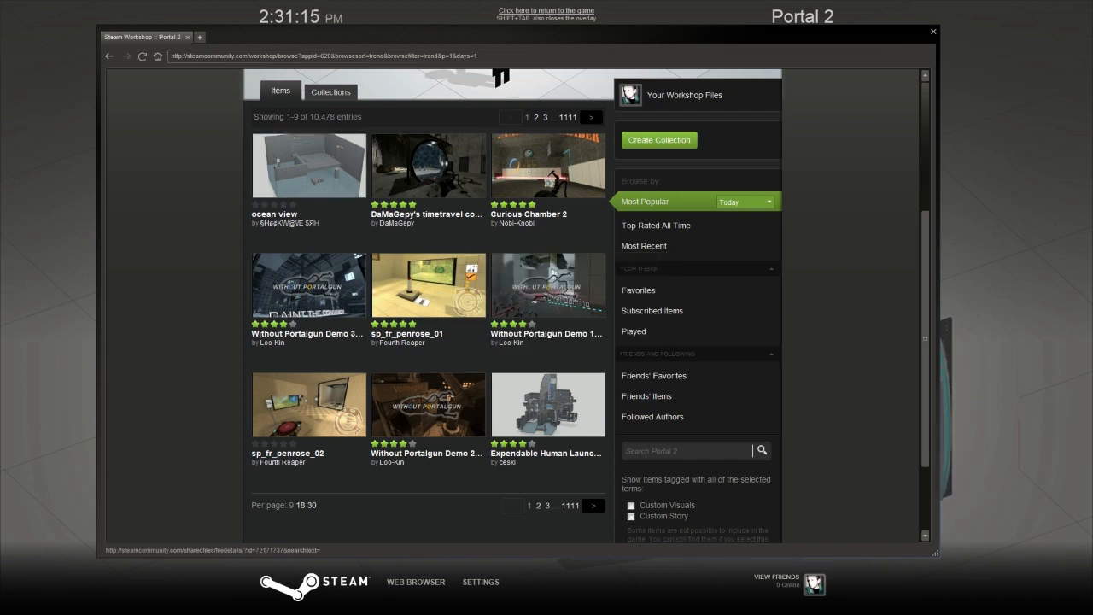
double_click(335, 116)
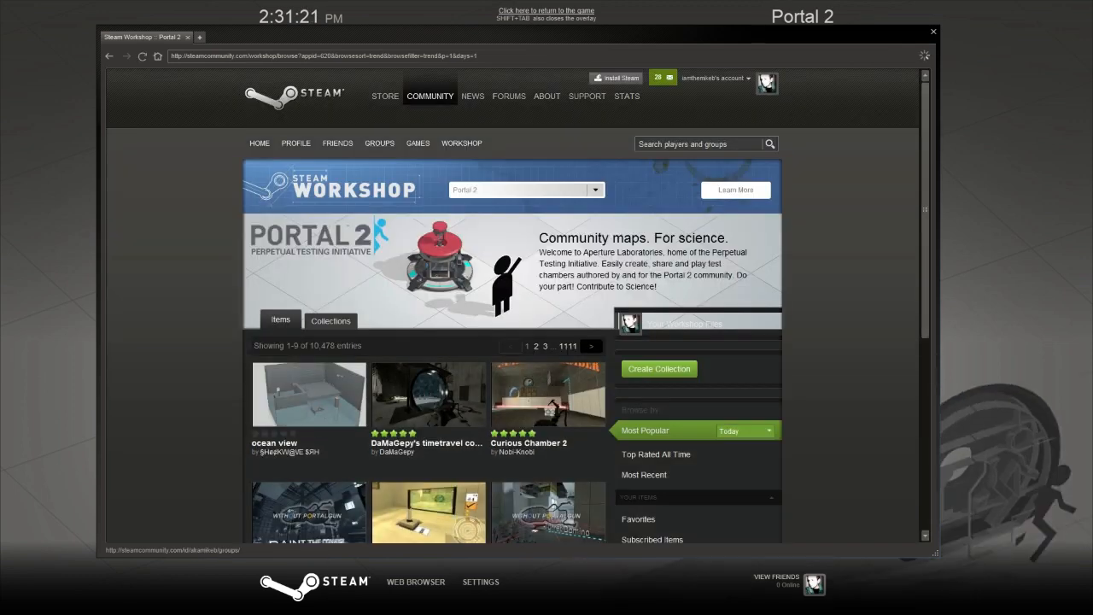
scroll("down", 3)
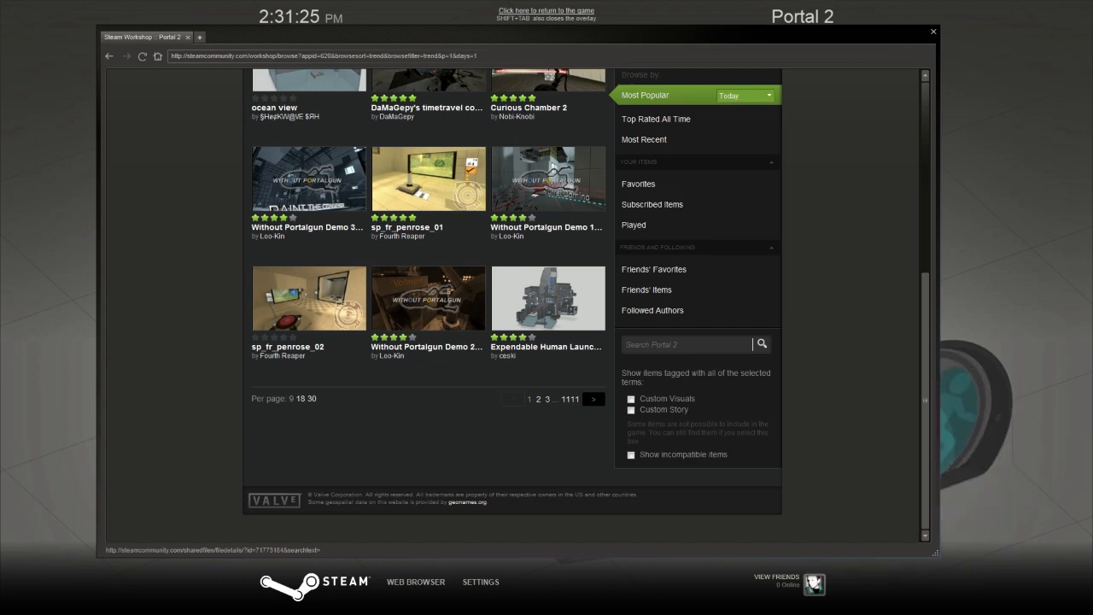
left_click(633, 400)
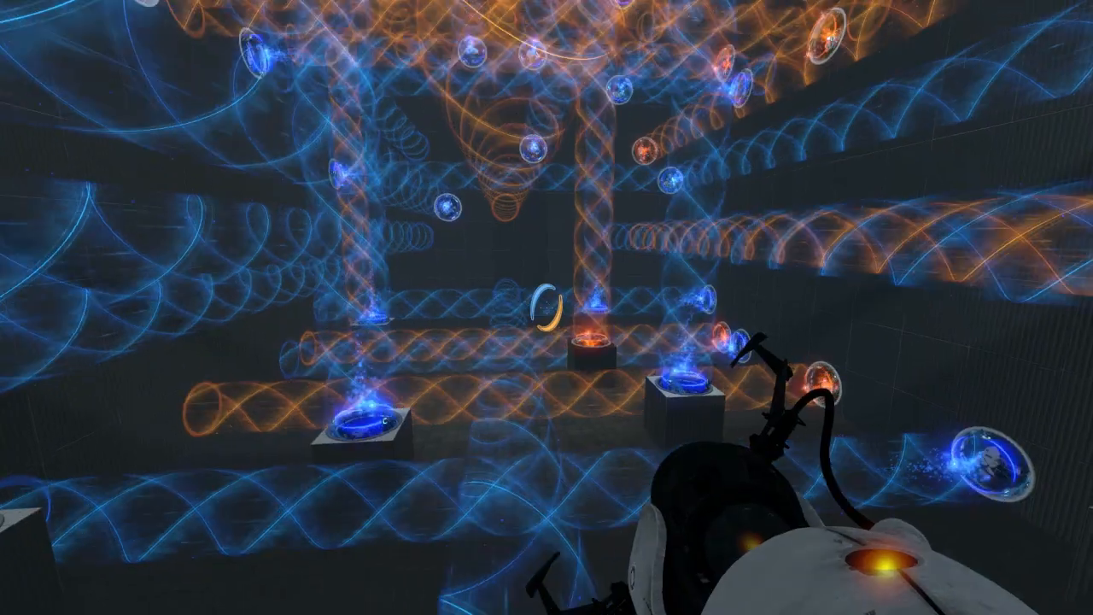
mouse_move(547, 307)
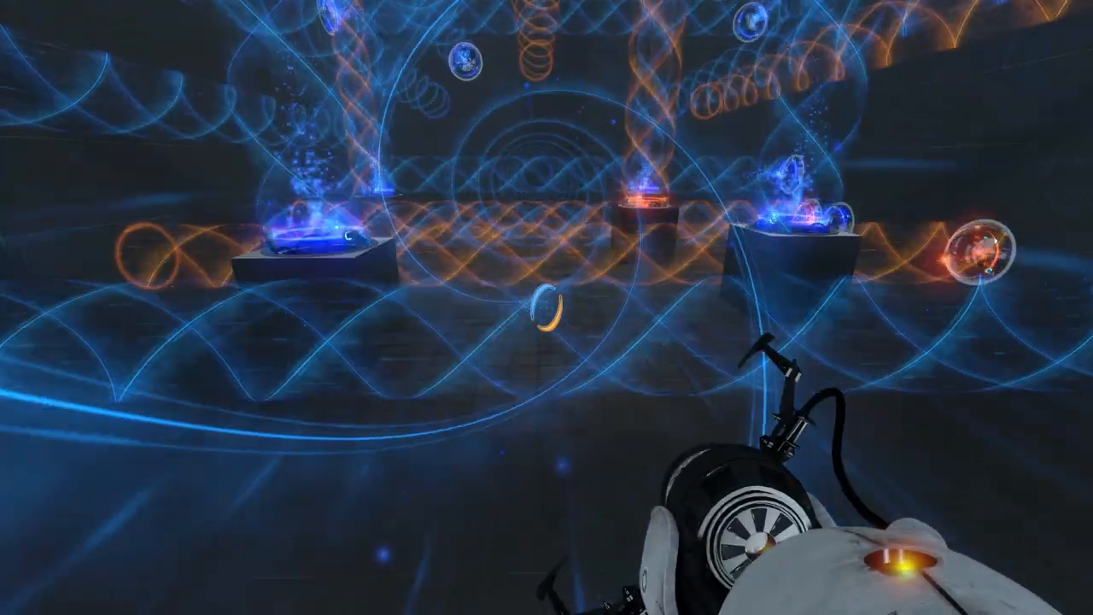